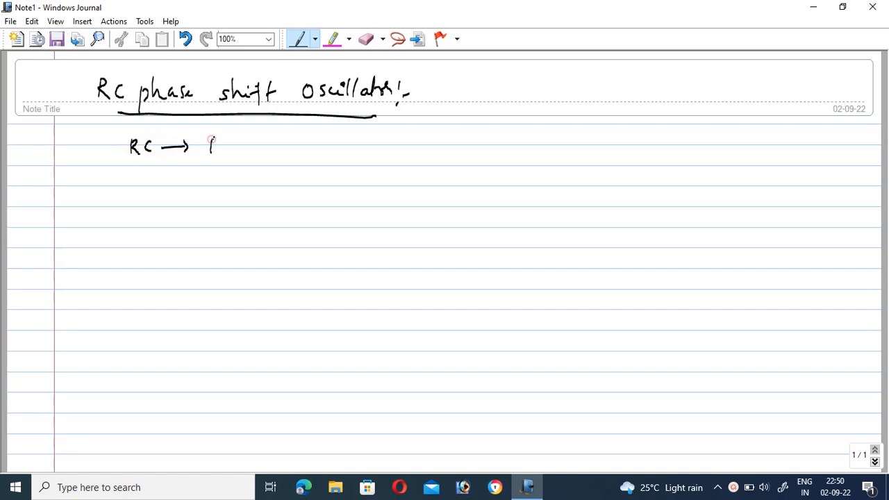
Handwrite 'RC → Resistor, Capacitor' under the title and begin the op-amp triangle.
left_click_drag(208, 146, 248, 145)
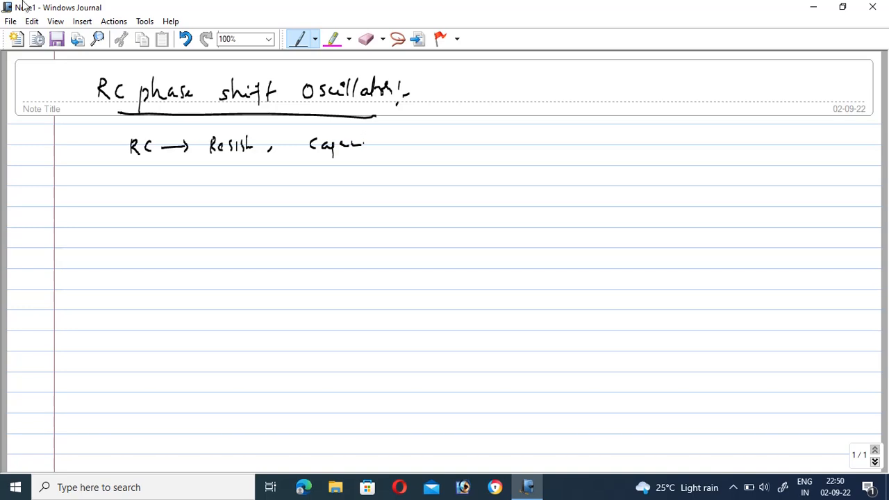
left_click(292, 222)
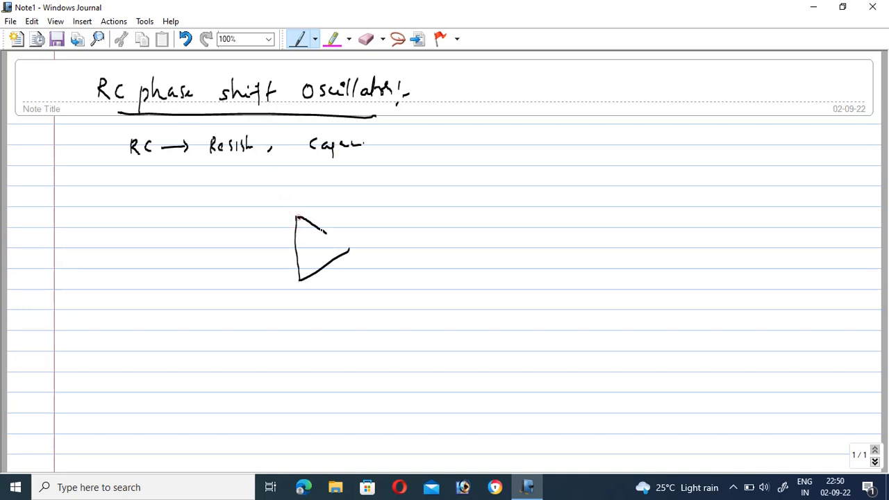
Draw the inverting op-amp with input resistor R1, feedback resistor R and its minus/plus inputs.
left_click_drag(350, 248, 424, 248)
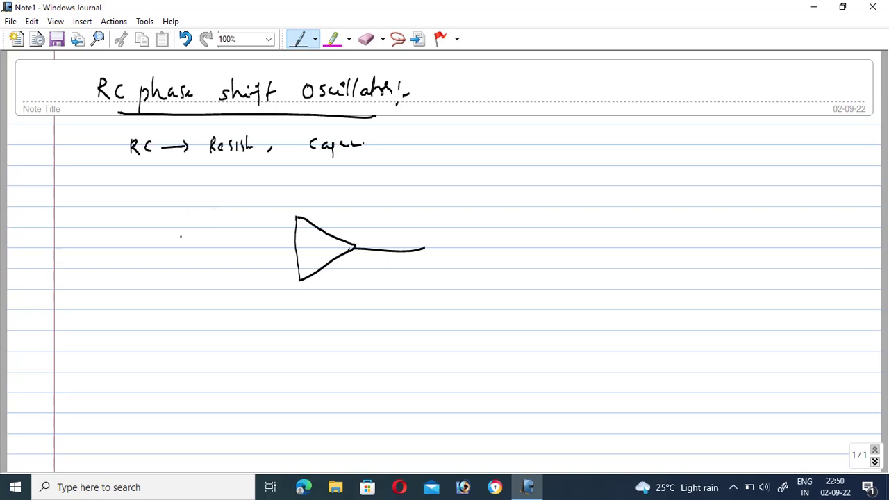
left_click_drag(173, 236, 299, 236)
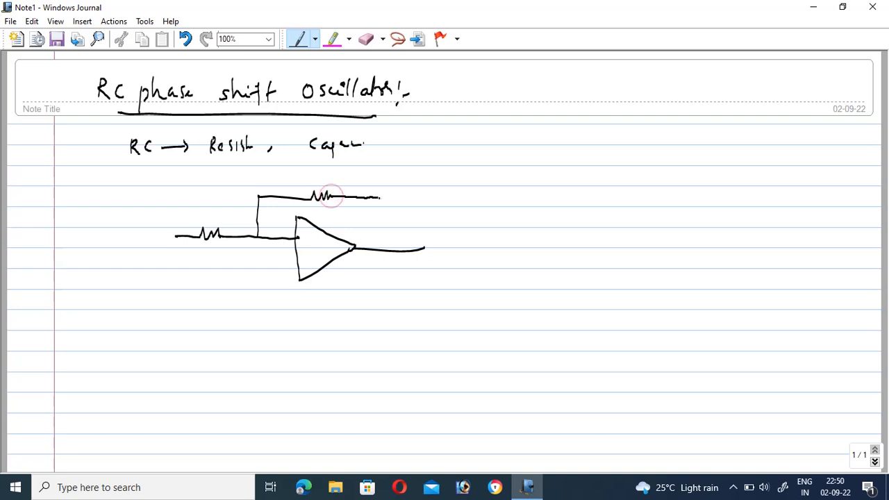
left_click_drag(381, 197, 381, 249)
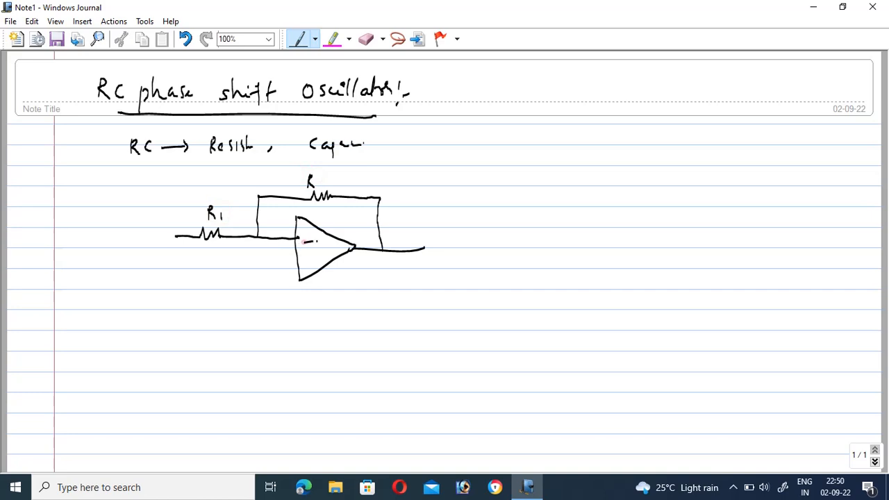
left_click_drag(304, 257, 311, 262)
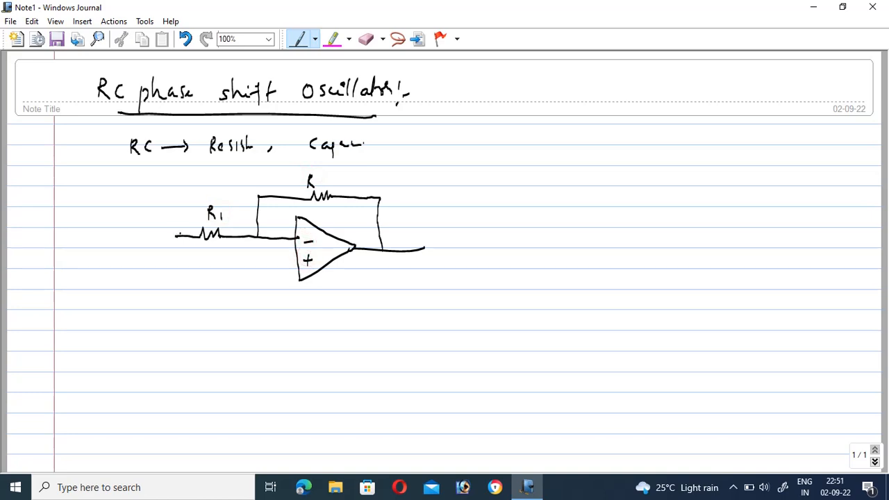
Draw the bottom return wire across the page and the first shunt resistor and capacitor at the output.
left_click_drag(178, 235, 178, 278)
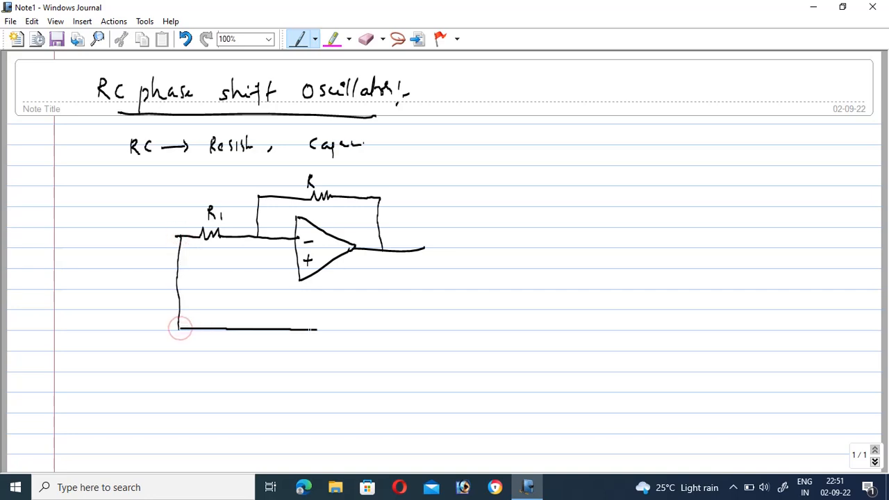
left_click_drag(181, 331, 455, 331)
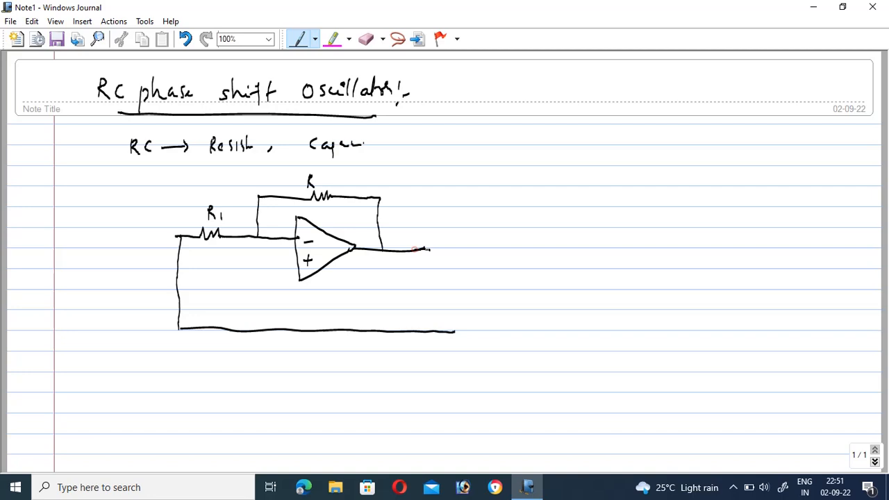
left_click_drag(417, 250, 425, 275)
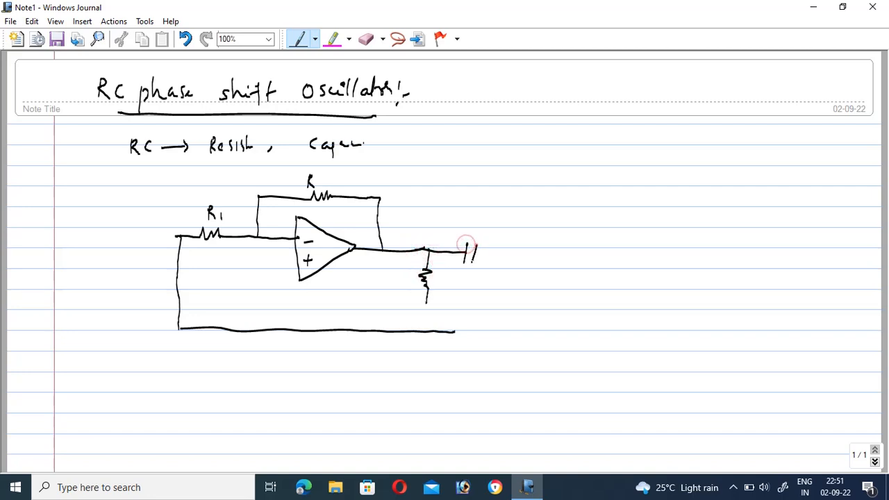
Draw the remaining capacitors and shunt resistors of the ladder and close the loop to the bottom wire.
left_click_drag(458, 253, 507, 261)
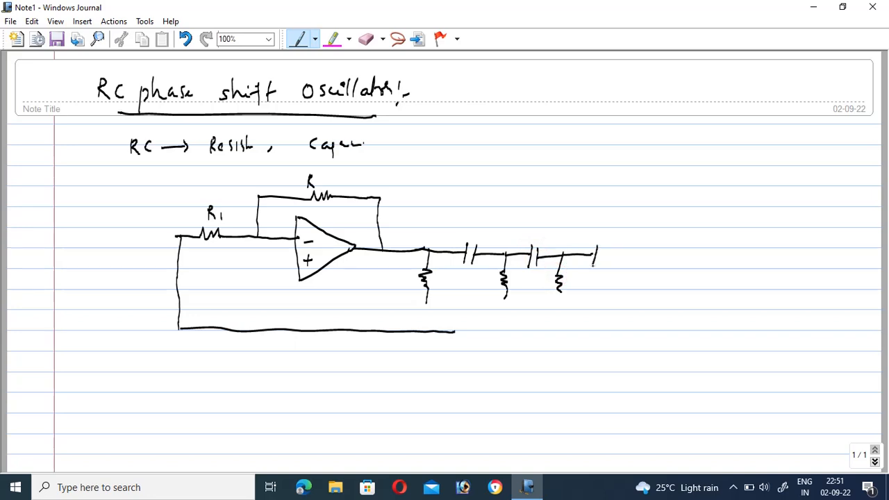
left_click_drag(587, 257, 636, 257)
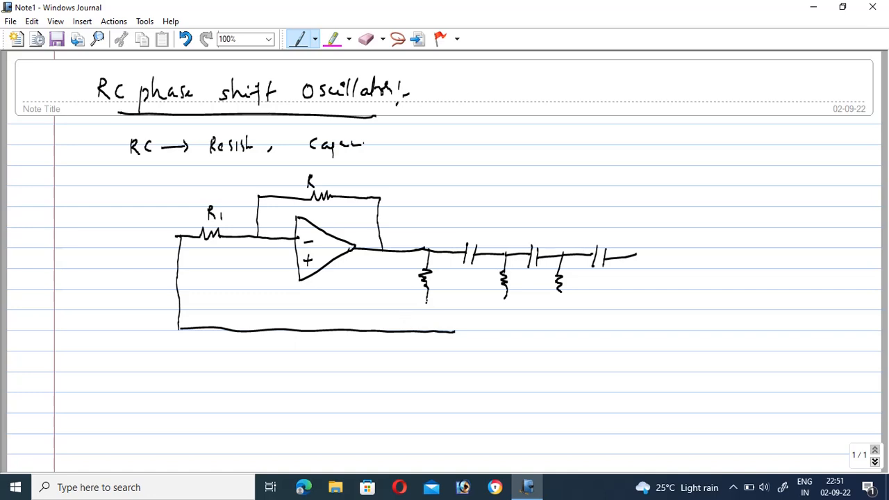
left_click_drag(426, 301, 578, 306)
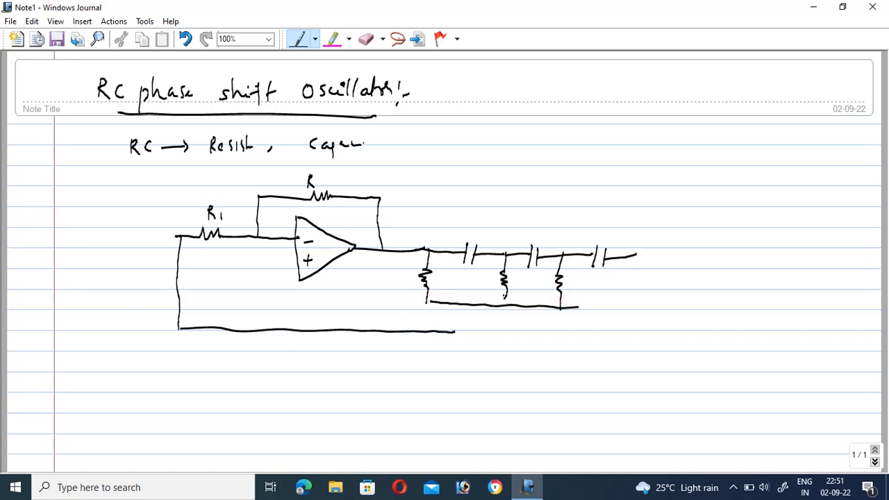
left_click_drag(633, 253, 632, 308)
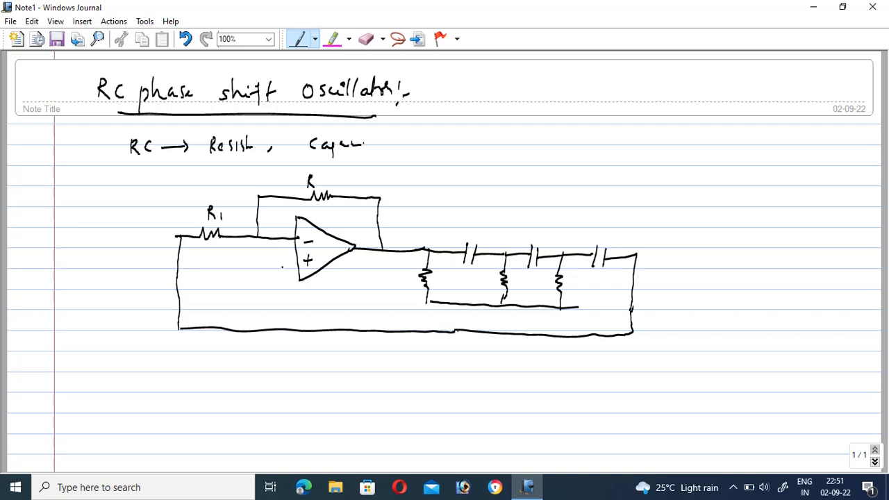
Ground the op-amp plus input and label the capacitors C and resistors R.
left_click_drag(275, 263, 271, 287)
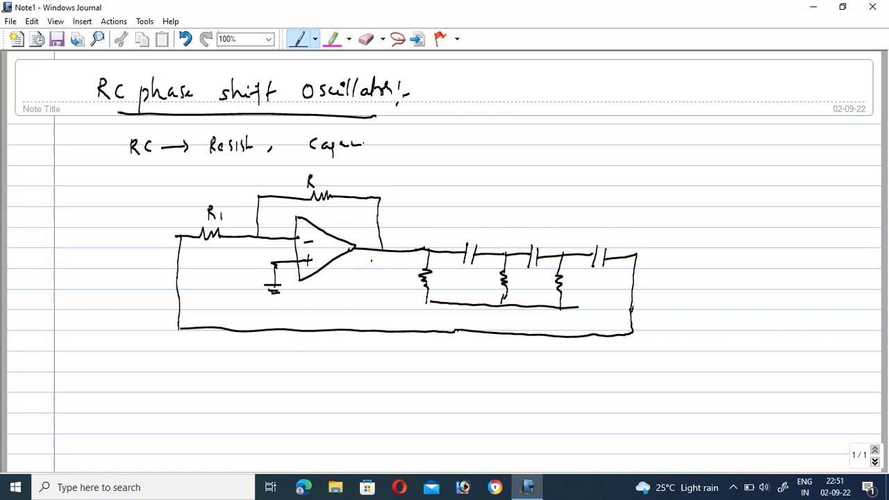
left_click_drag(478, 236, 472, 225)
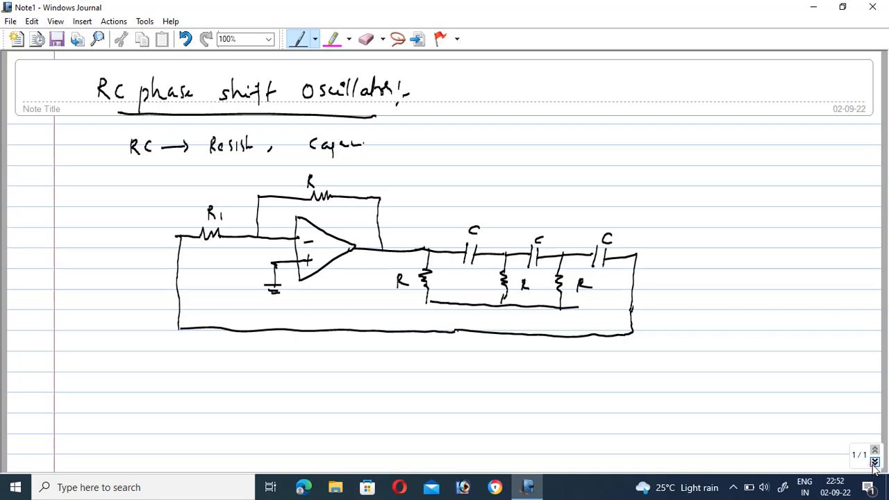
On a new page, write that the op-amp produces a 180° phase shift.
left_click(875, 462)
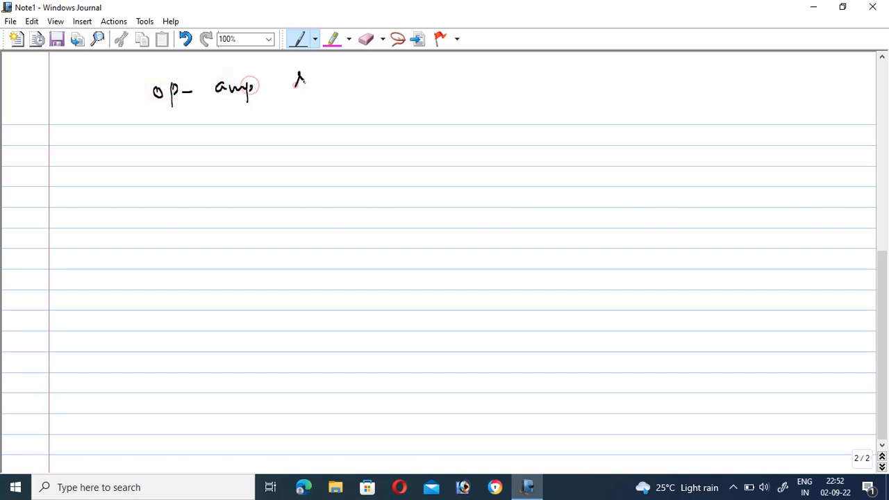
left_click_drag(285, 79, 336, 86)
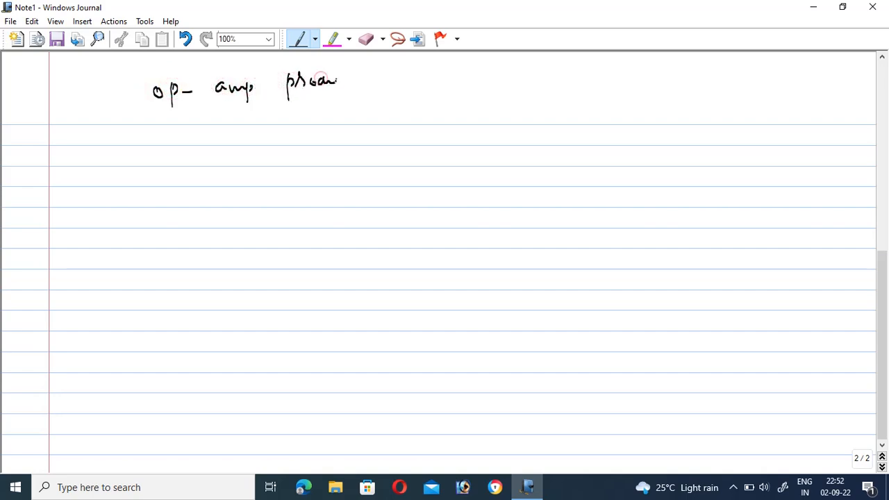
left_click_drag(340, 83, 430, 83)
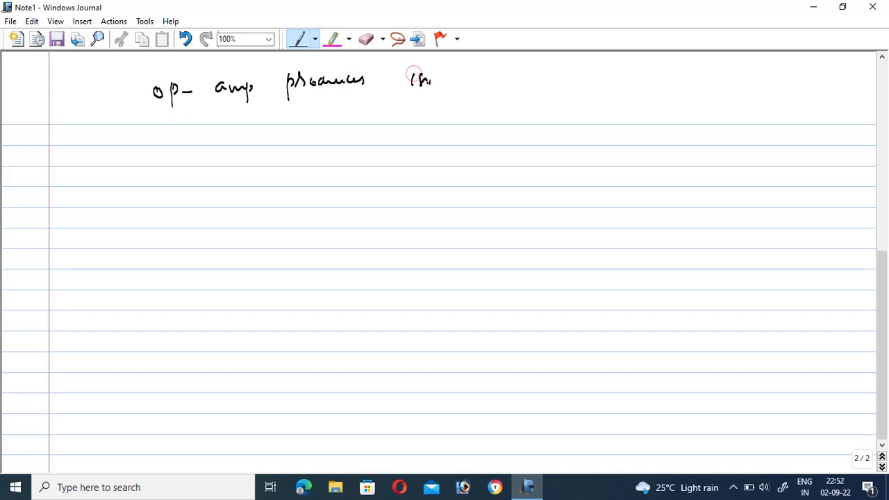
left_click_drag(417, 80, 494, 79)
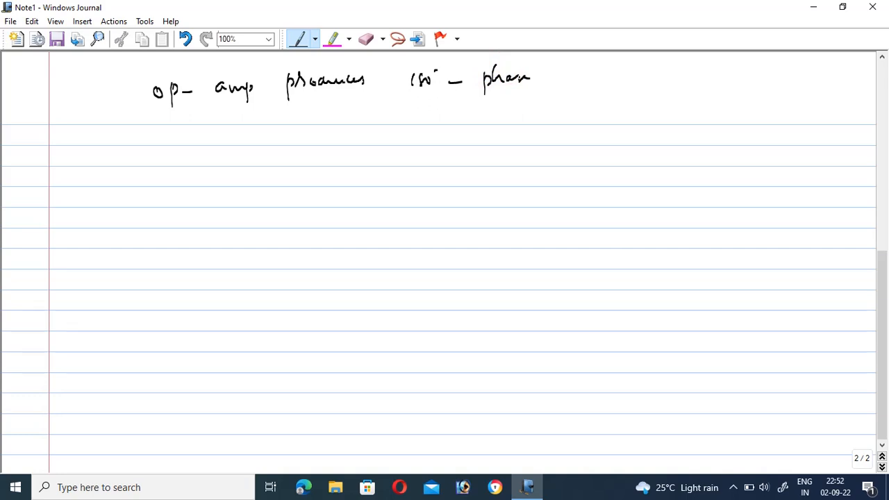
Write 'remaining 180° phase can be provided by F/B N/W' and start the RC sketch.
left_click(152, 123)
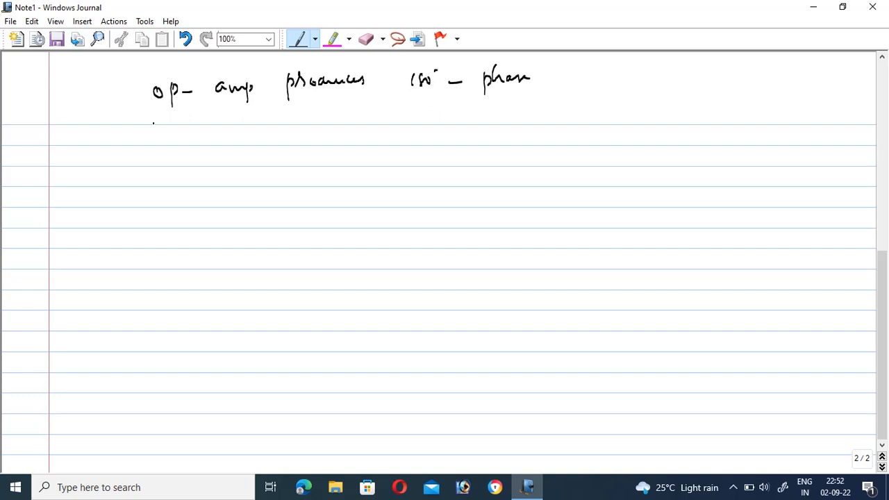
left_click_drag(153, 139, 181, 136)
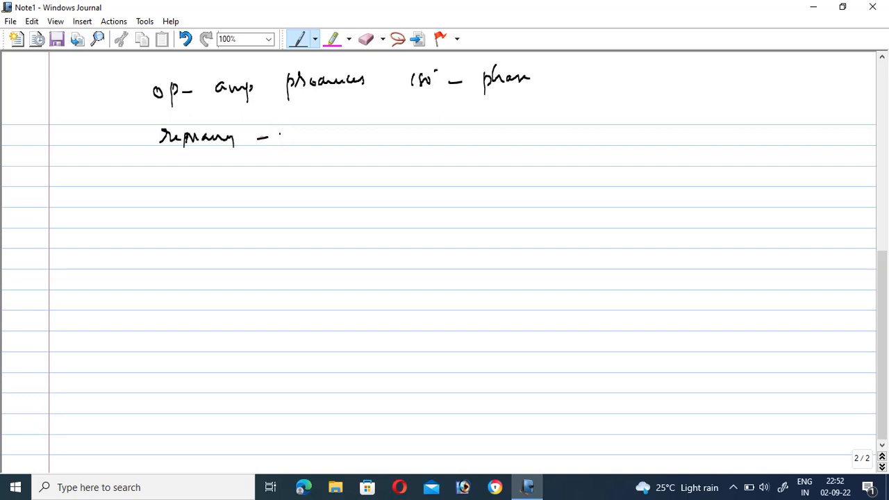
left_click_drag(278, 136, 334, 136)
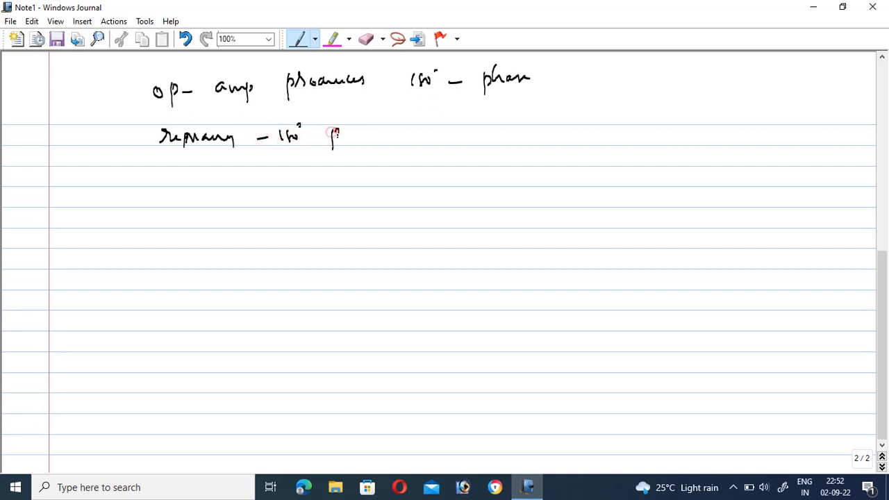
left_click_drag(331, 133, 442, 132)
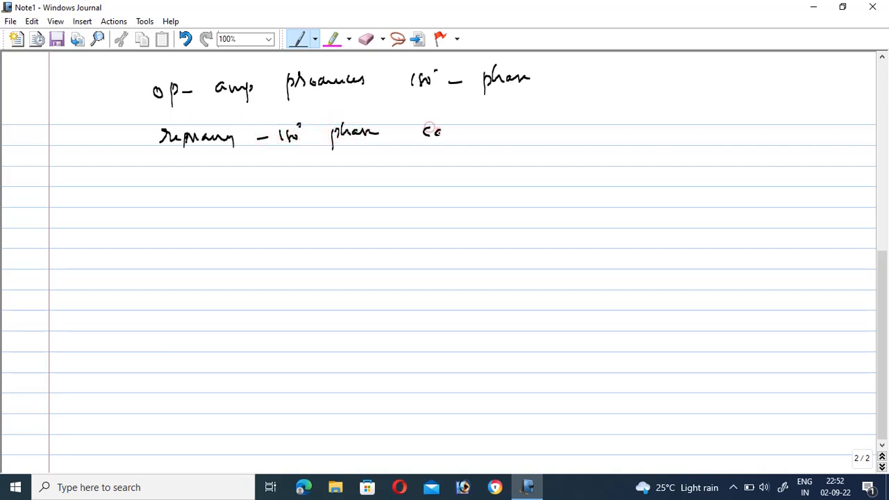
left_click_drag(424, 132, 525, 137)
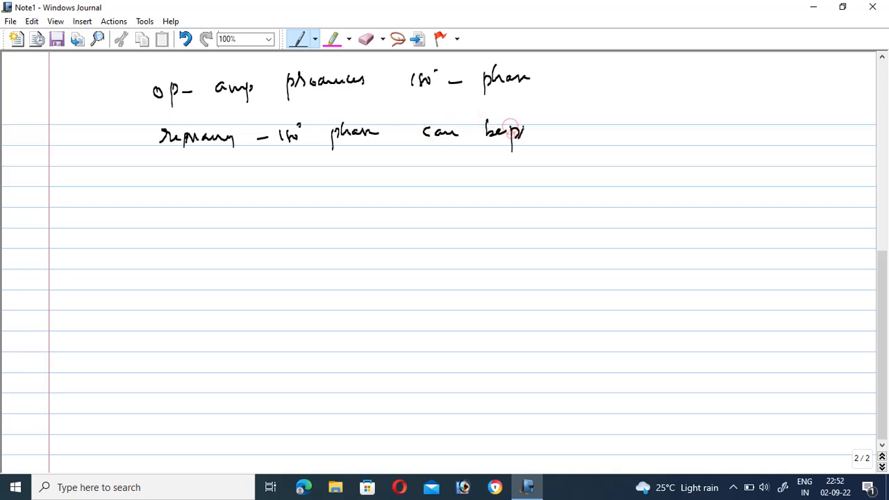
left_click_drag(528, 128, 573, 132)
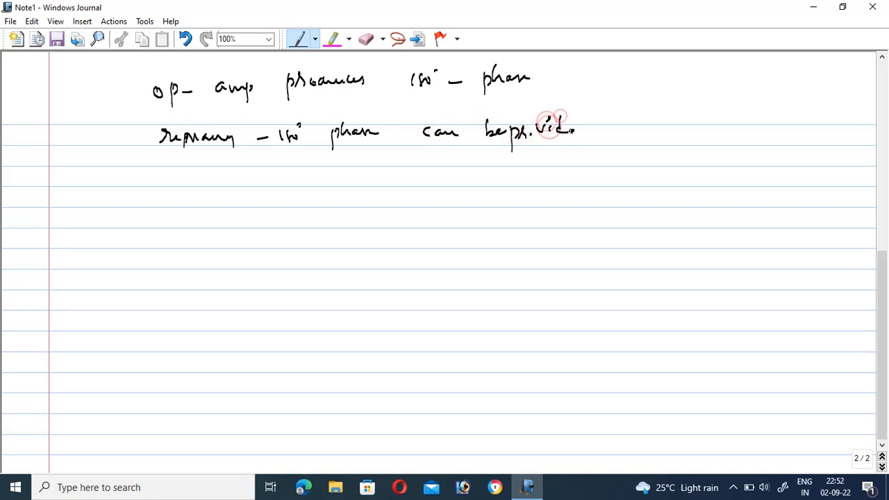
left_click_drag(555, 128, 632, 128)
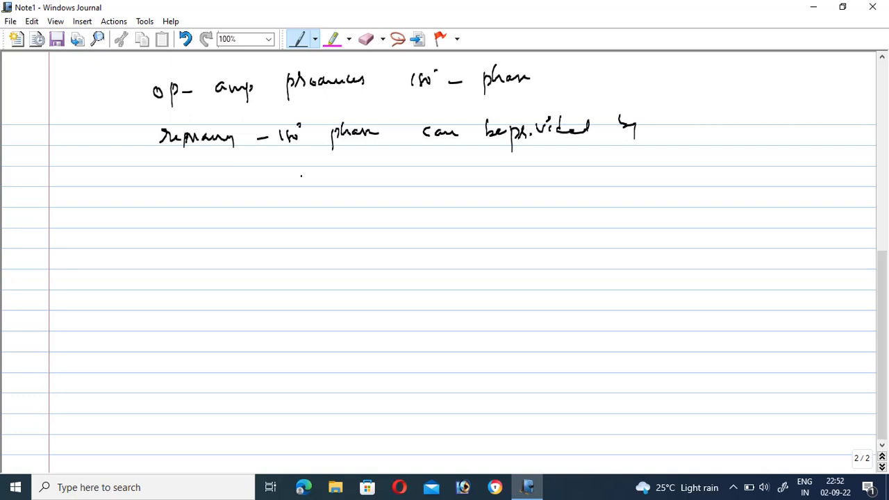
left_click_drag(302, 174, 359, 178)
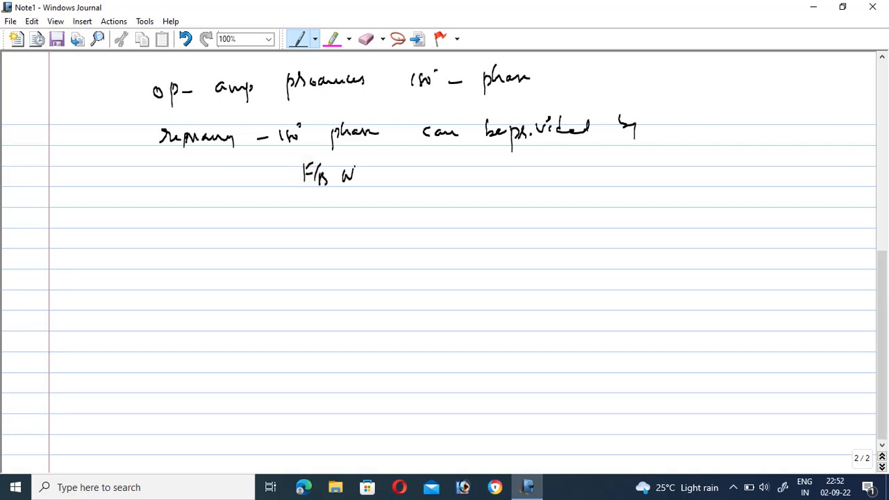
left_click_drag(359, 174, 375, 180)
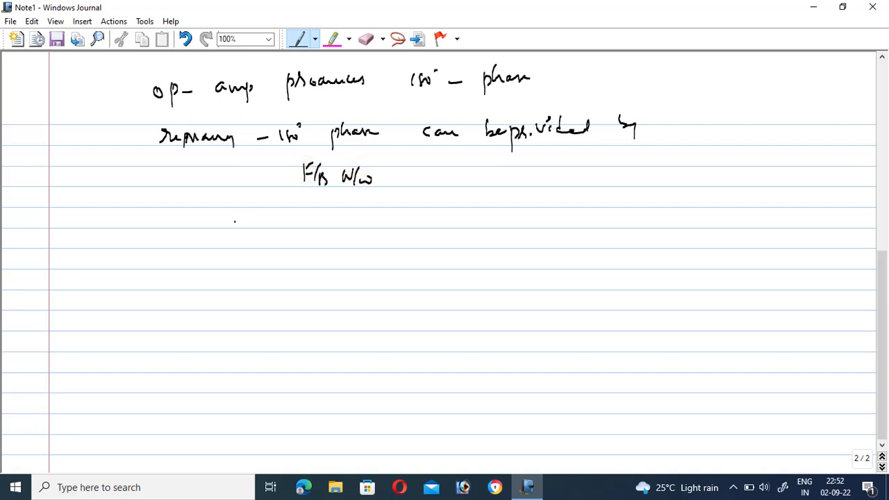
left_click_drag(169, 221, 206, 220)
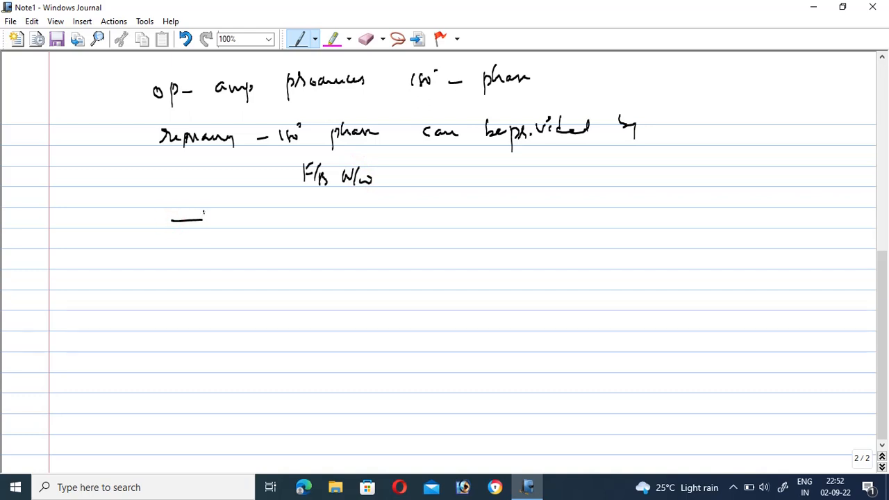
Sketch the single RC section with input and output voltage labels and an arrow to the formulas.
left_click_drag(202, 222, 243, 244)
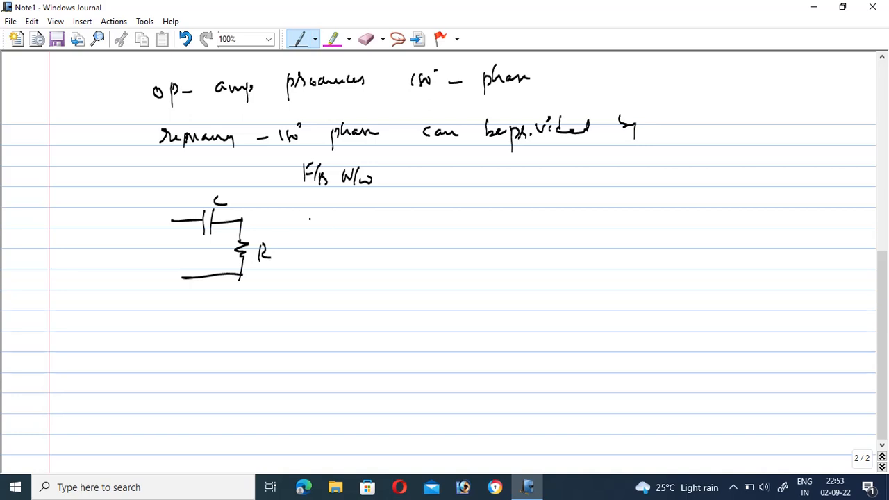
left_click_drag(305, 219, 333, 216)
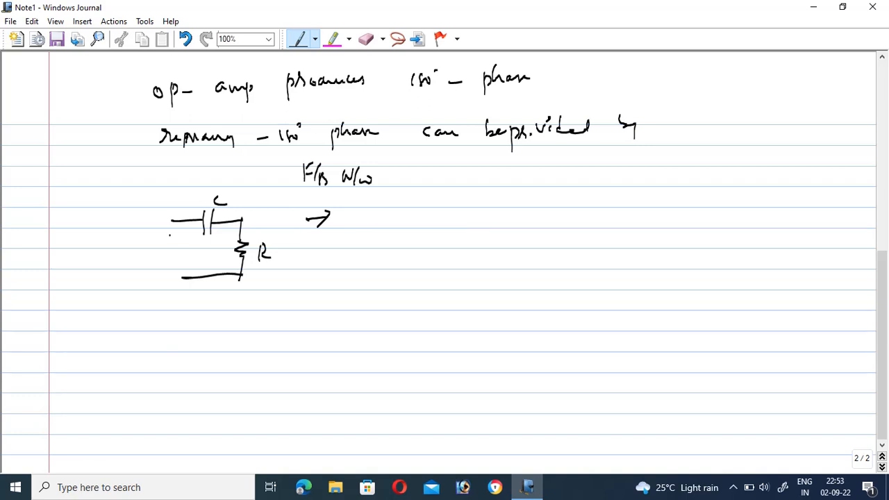
left_click_drag(166, 230, 164, 275)
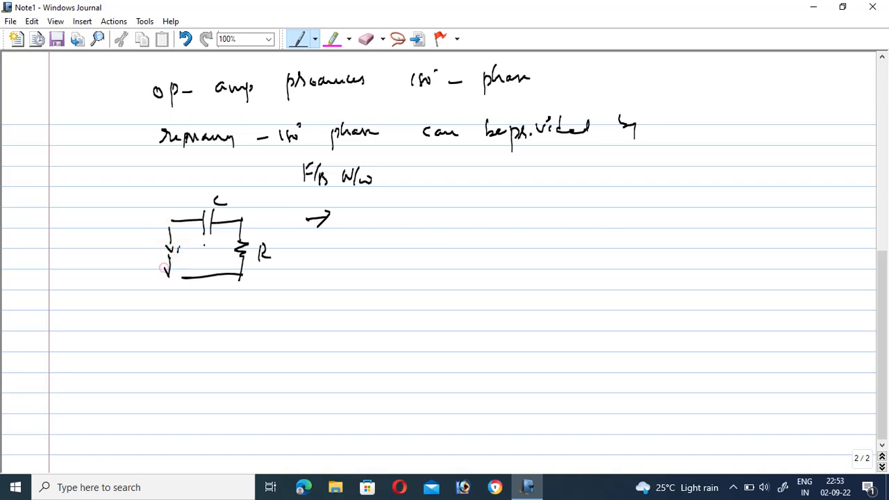
left_click_drag(283, 222, 299, 253)
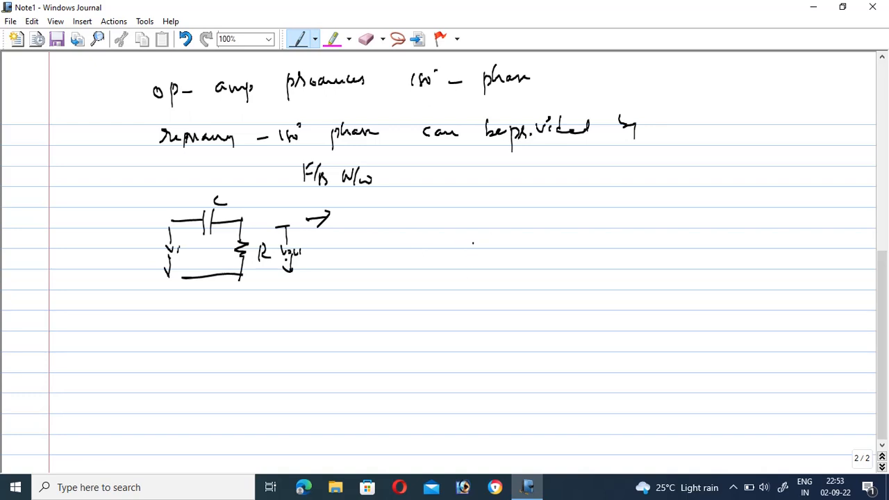
Write φ = tan⁻¹(Xc/R) = tan⁻¹(1/2πfRC) and begin the note on three RC sections.
left_click_drag(467, 233, 484, 220)
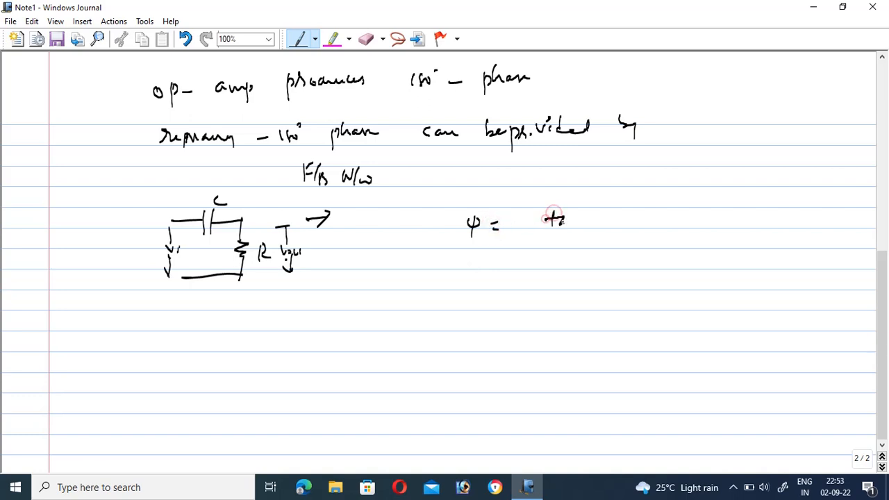
left_click_drag(545, 221, 622, 223)
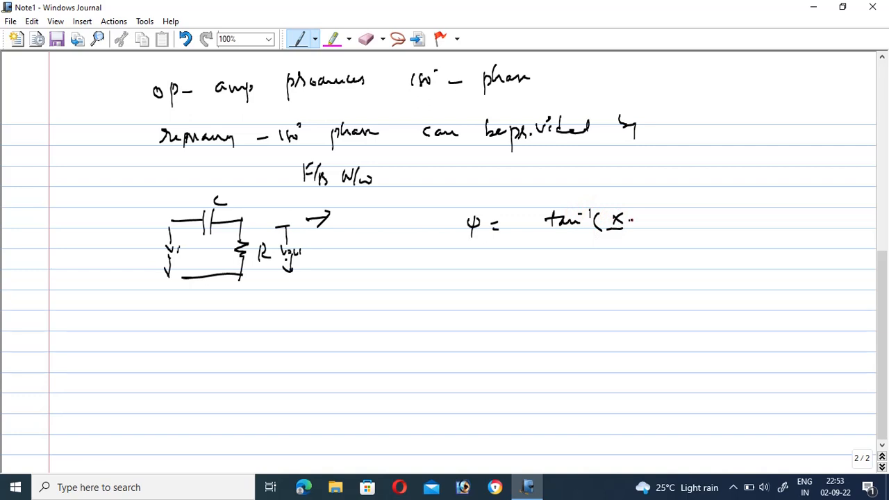
left_click_drag(619, 222, 653, 240)
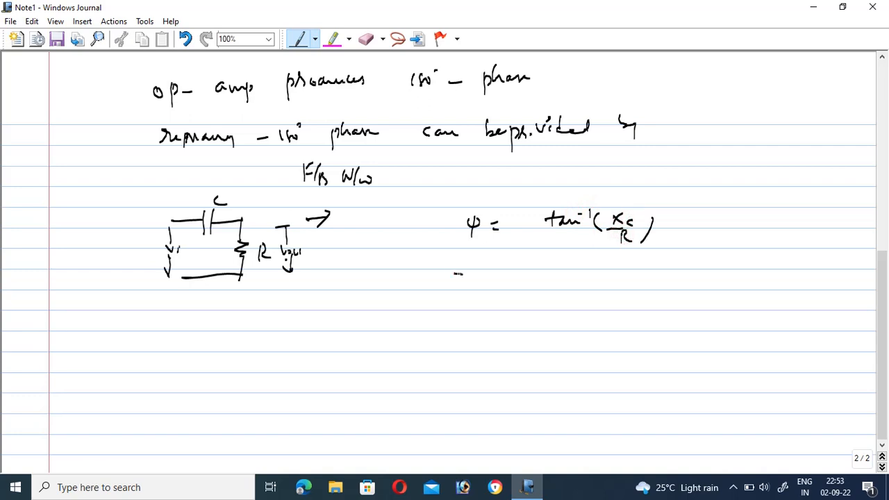
left_click_drag(456, 272, 464, 278)
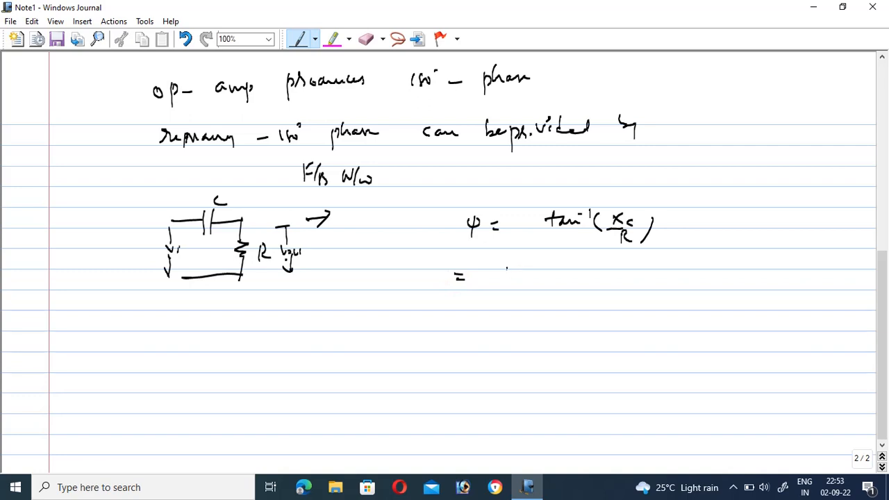
left_click_drag(500, 275, 563, 285)
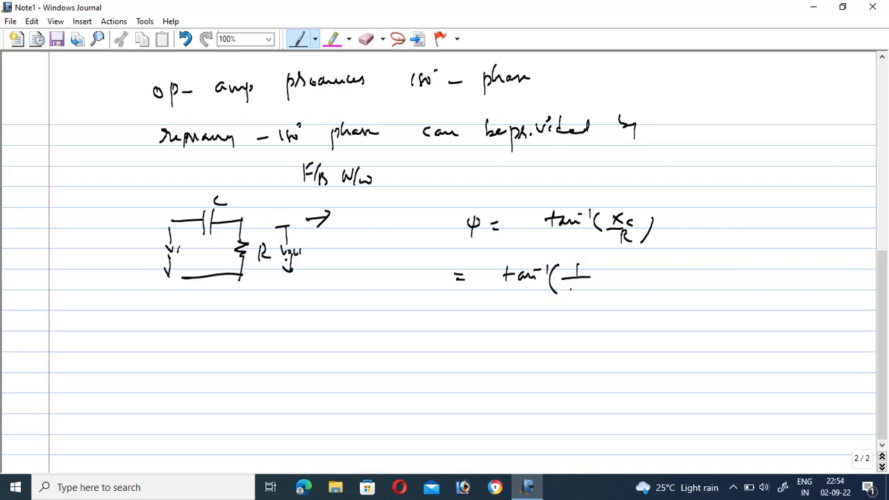
left_click_drag(563, 288, 600, 292)
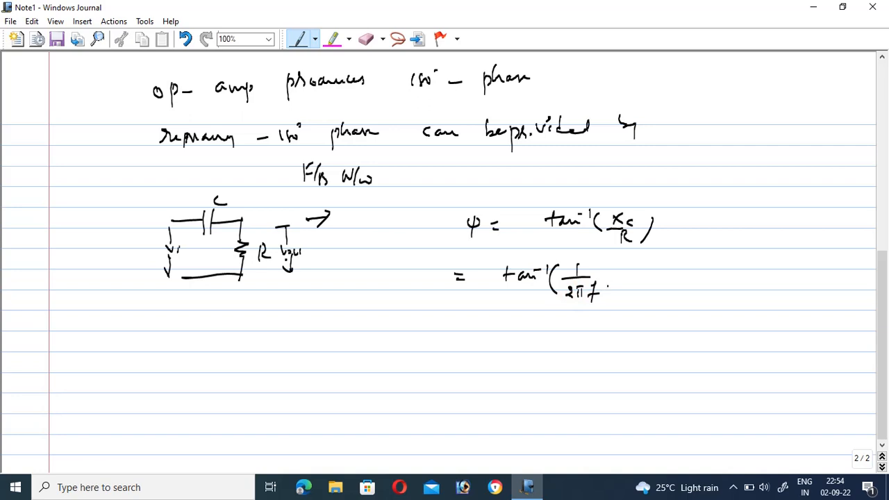
left_click_drag(597, 287, 632, 281)
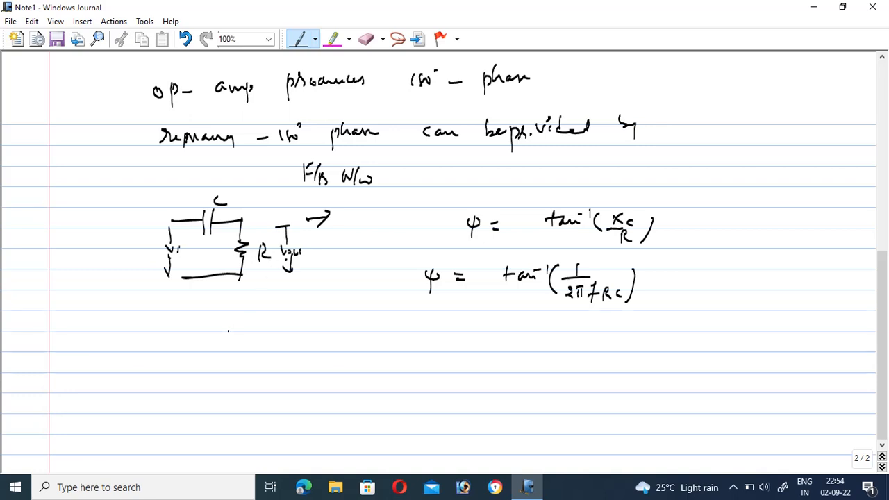
left_click_drag(222, 341, 281, 341)
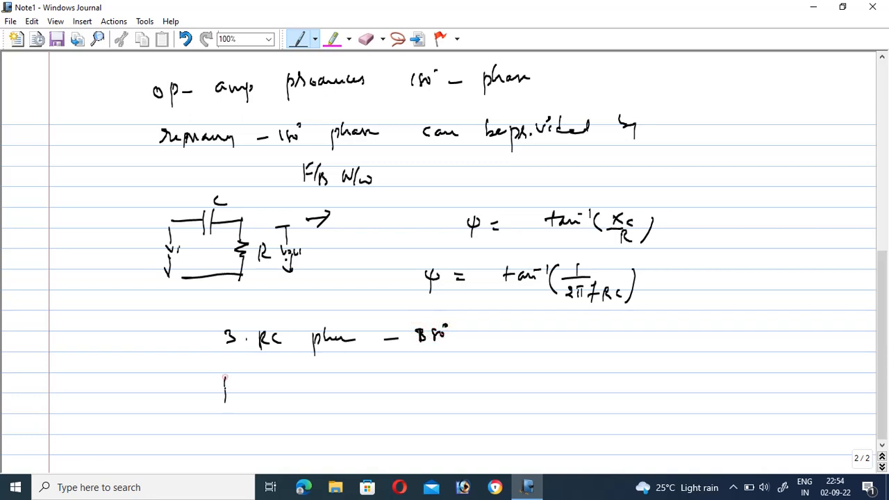
Write the phase breakdown line showing the RC sections adding up to 180°.
left_click_drag(223, 382, 292, 382)
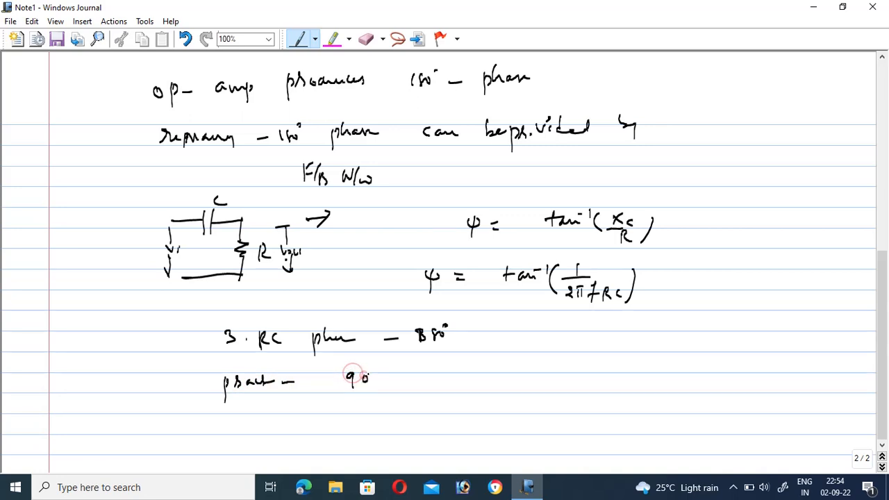
left_click_drag(372, 378, 431, 378)
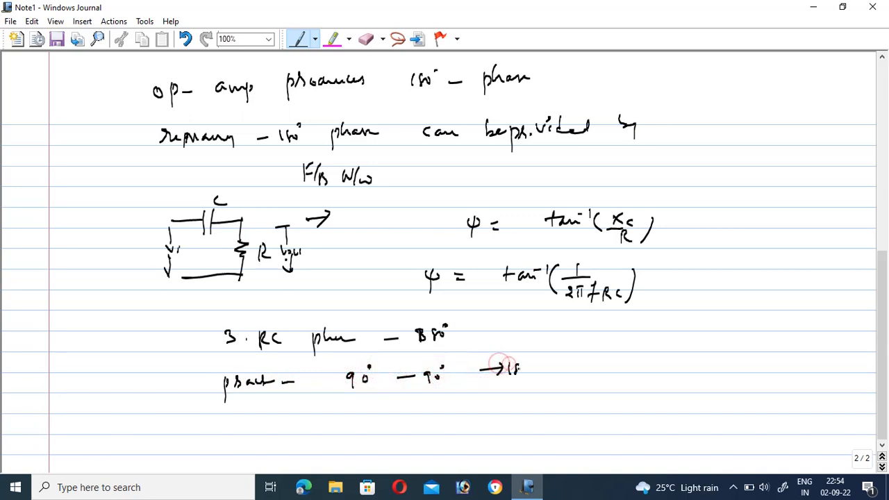
left_click_drag(500, 367, 569, 367)
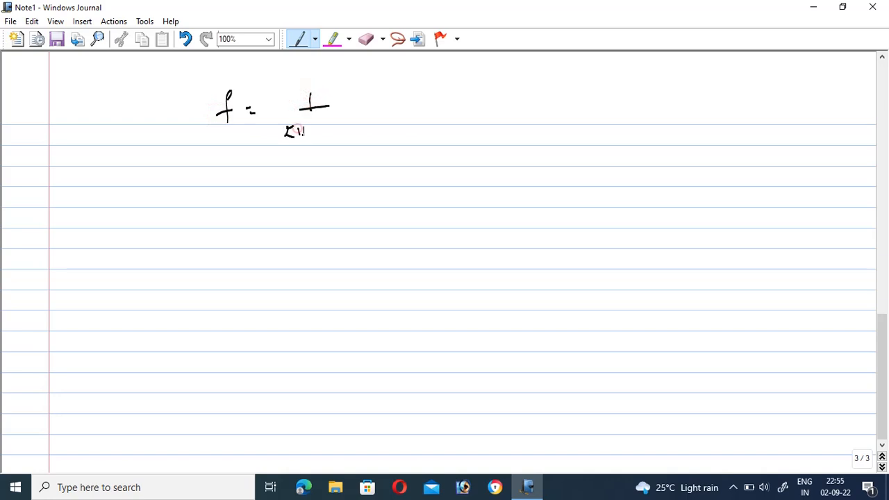
Write f = 1/(2πRC√N) and define N as the number of RC phase sections.
left_click_drag(306, 127, 358, 128)
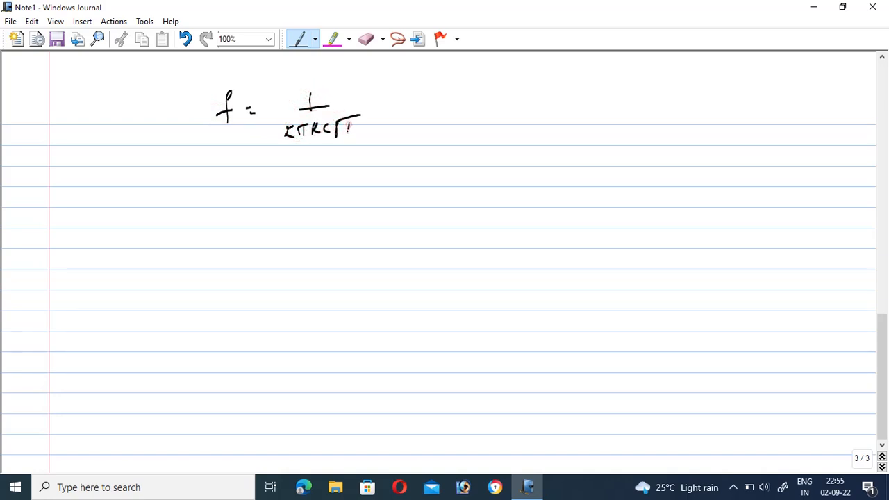
left_click_drag(348, 128, 361, 118)
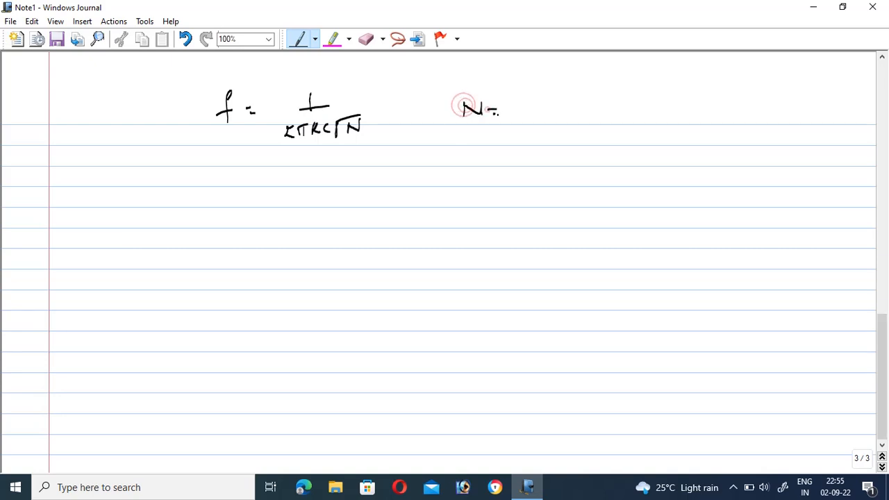
left_click_drag(511, 111, 563, 111)
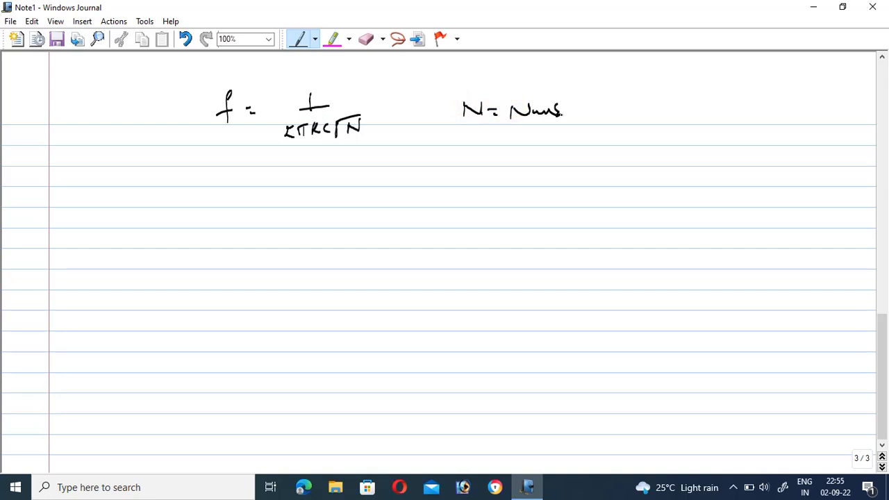
left_click_drag(612, 114, 681, 111)
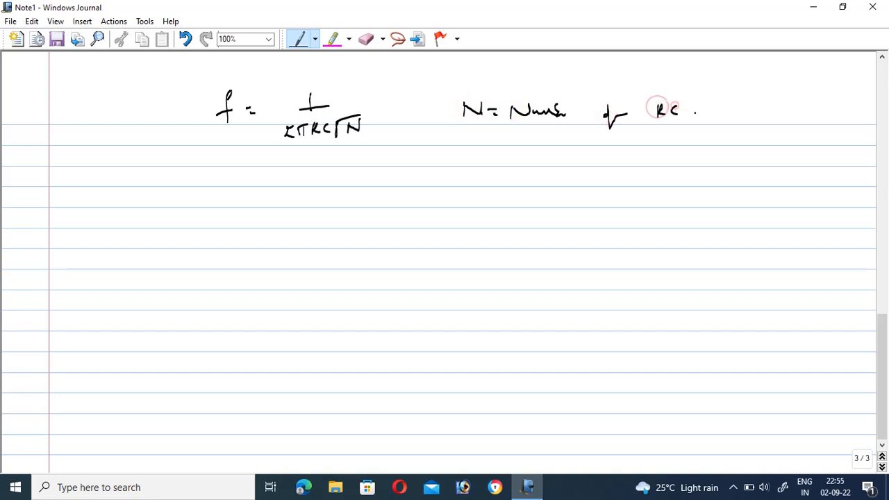
left_click_drag(706, 111, 758, 114)
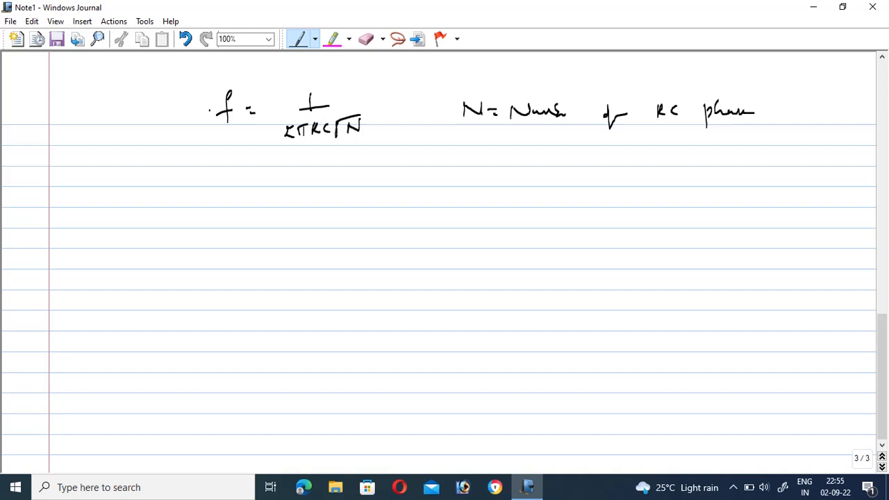
Write 'phase shift = Total phase shift' with its fraction line.
left_click_drag(146, 188, 144, 203)
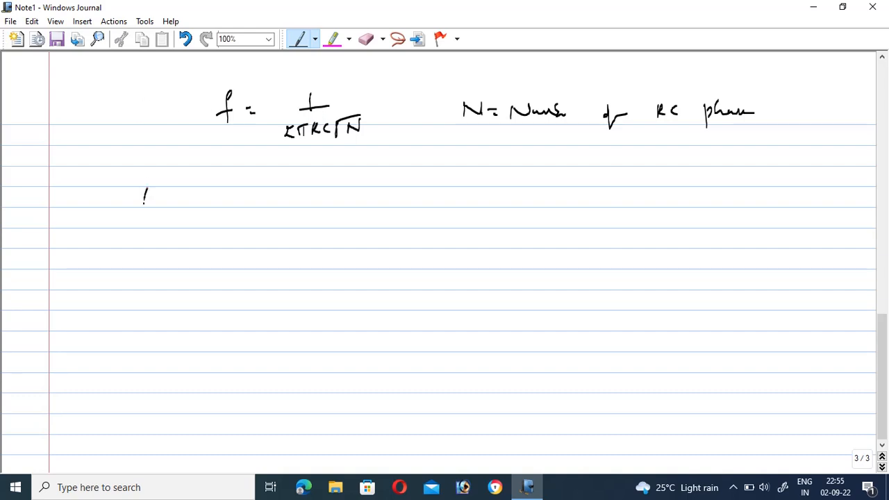
left_click_drag(141, 201, 195, 187)
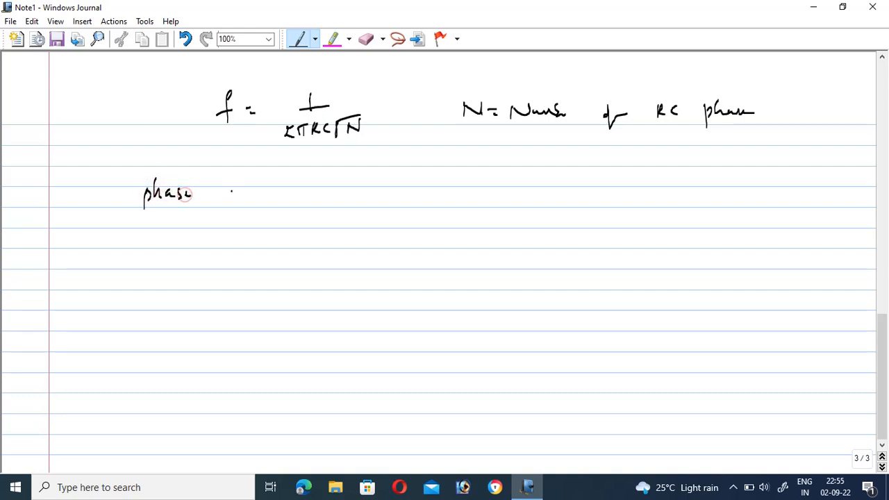
left_click_drag(229, 192, 313, 191)
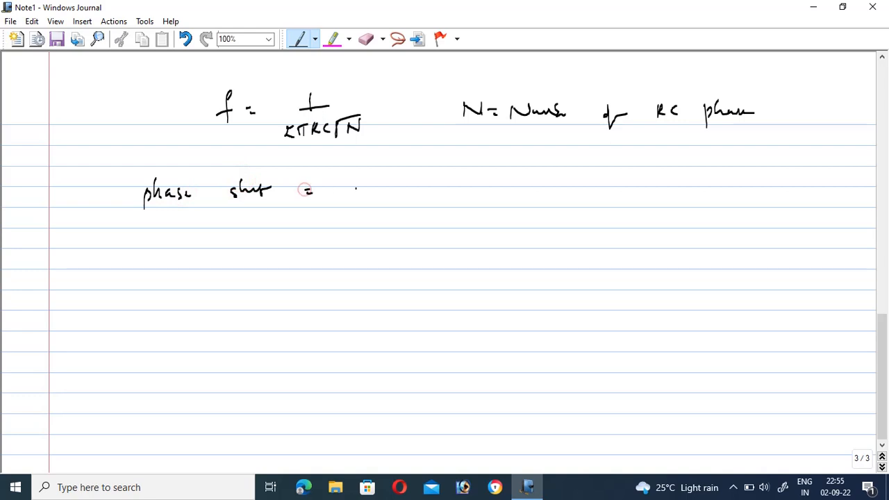
left_click_drag(358, 188, 400, 198)
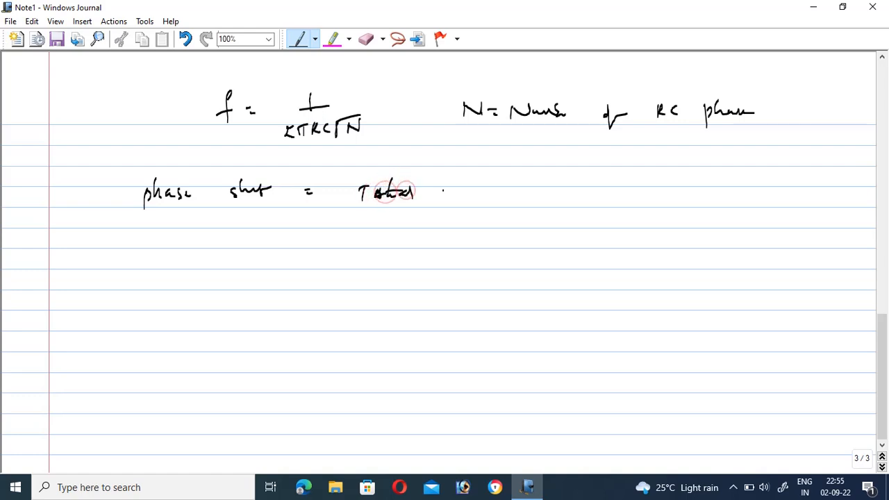
left_click_drag(452, 202, 487, 192)
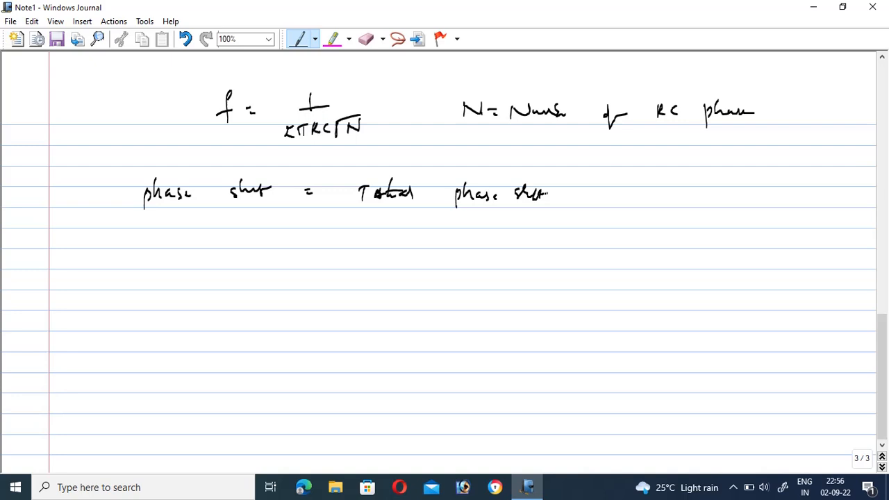
left_click_drag(439, 207, 527, 206)
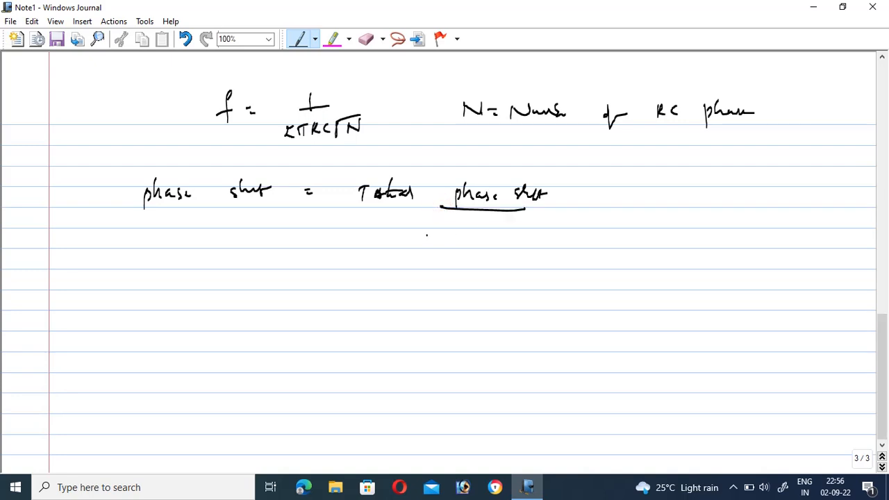
Complete the denominator 'Number of stages' and write '= 180°/N'.
left_click_drag(428, 239, 494, 239)
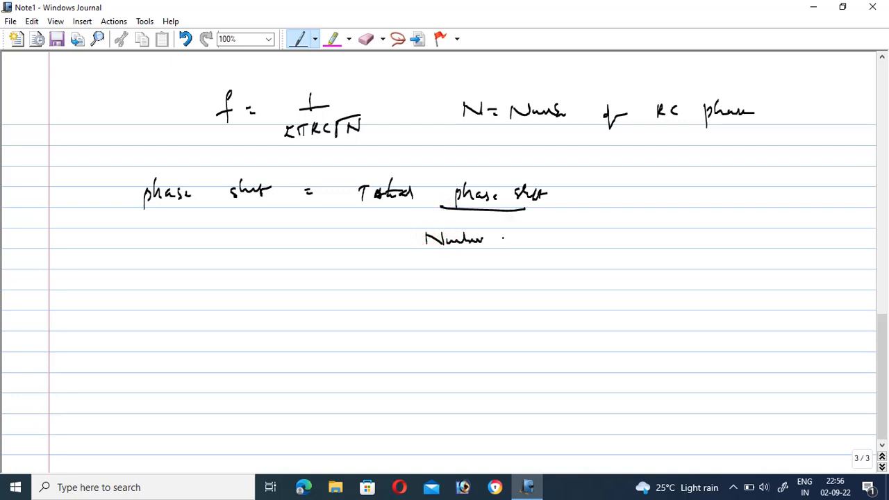
left_click_drag(500, 239, 573, 239)
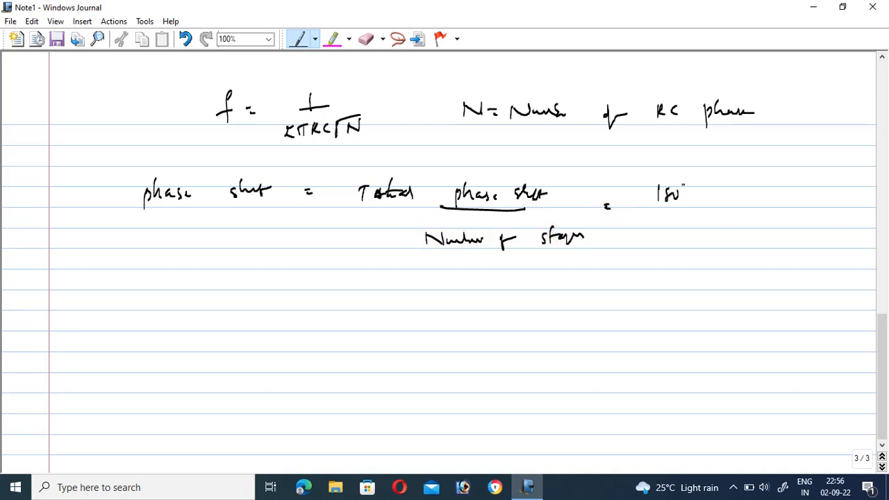
left_click_drag(636, 208, 695, 208)
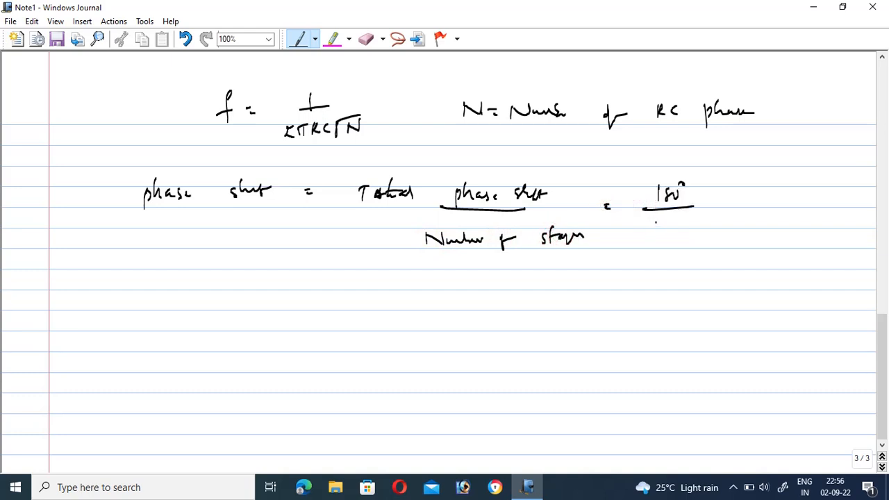
left_click_drag(656, 221, 678, 239)
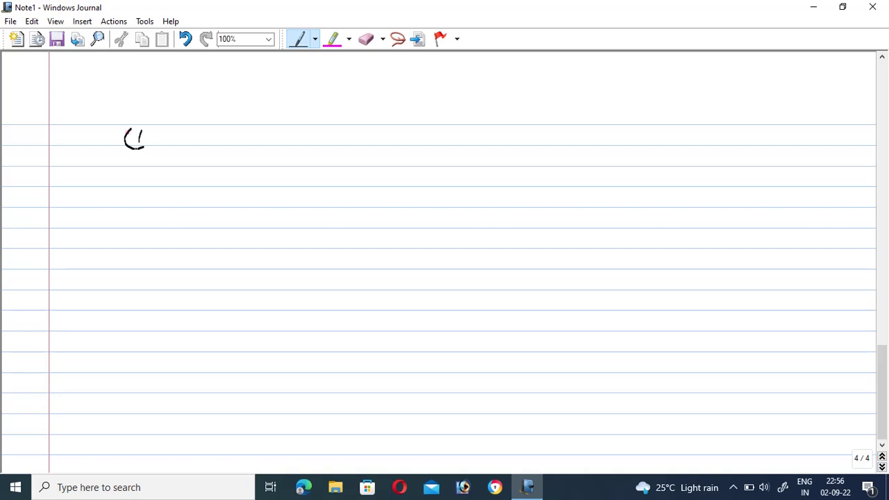
On the new page write the 'Advantages:' heading and 'Good freq stability'.
left_click_drag(155, 108, 225, 109)
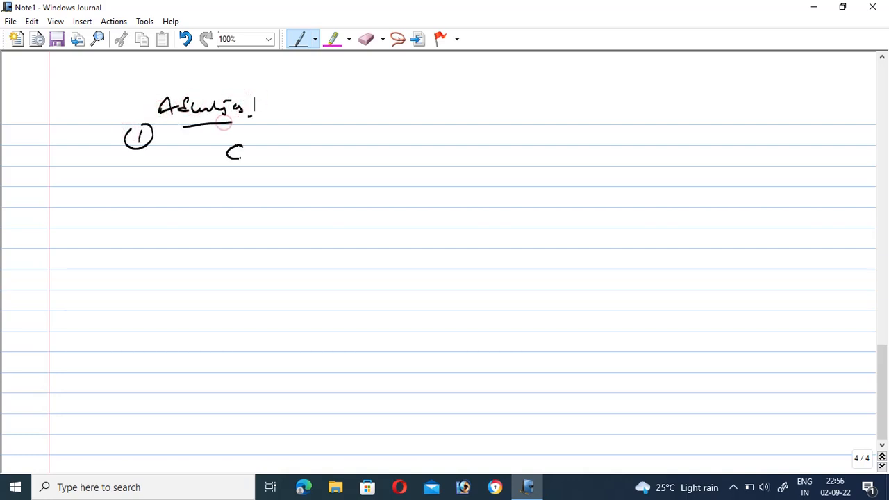
left_click_drag(228, 146, 281, 164)
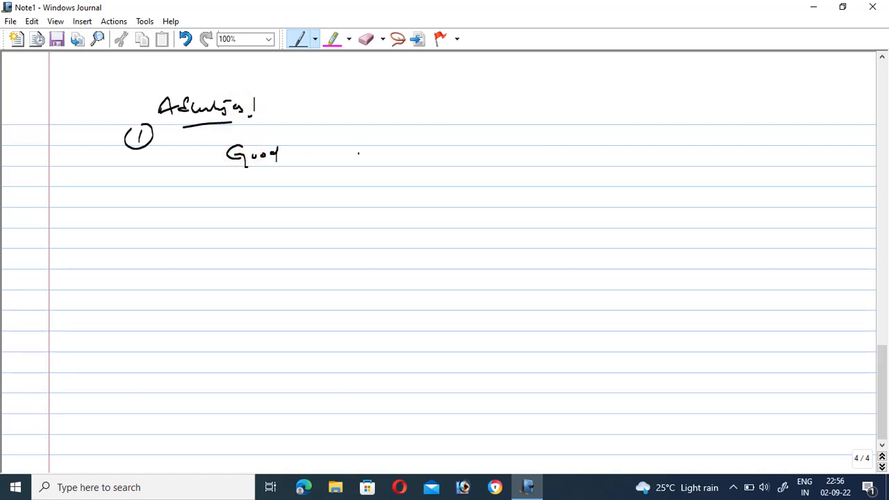
left_click_drag(354, 160, 392, 150)
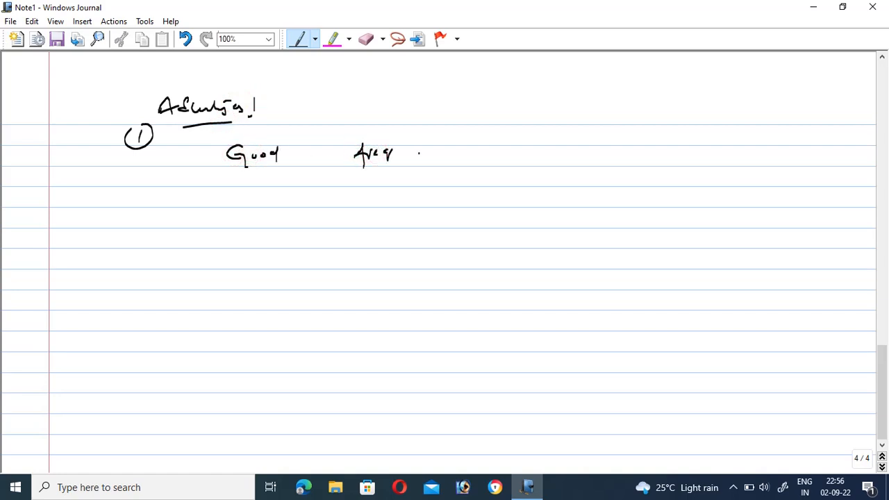
left_click_drag(433, 153, 475, 153)
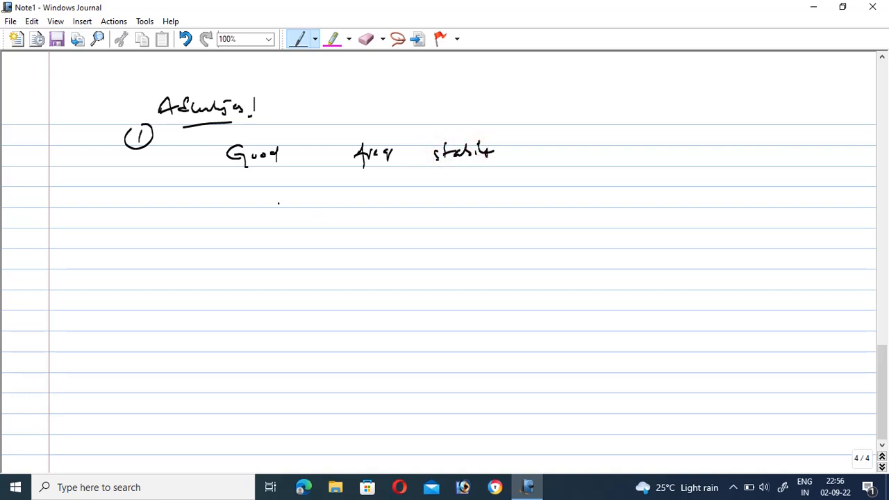
left_click_drag(236, 200, 237, 217)
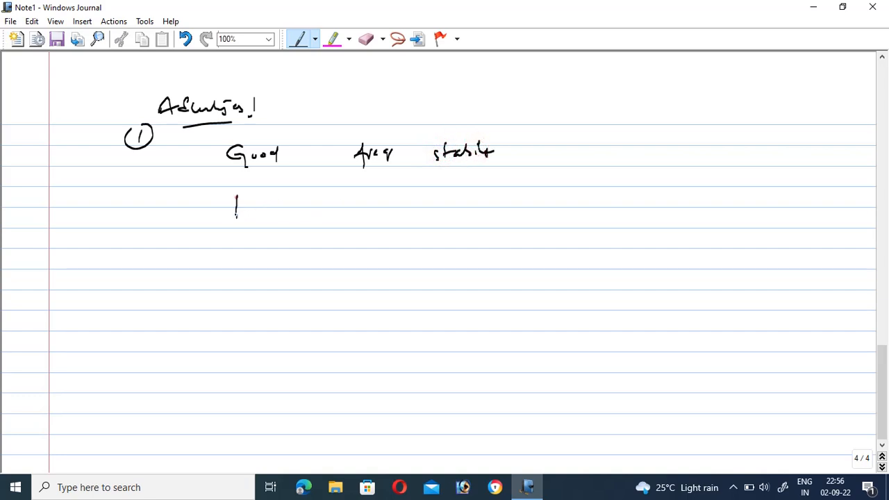
Write the second advantage 'possible generate low freq osc'.
left_click_drag(236, 208, 292, 192)
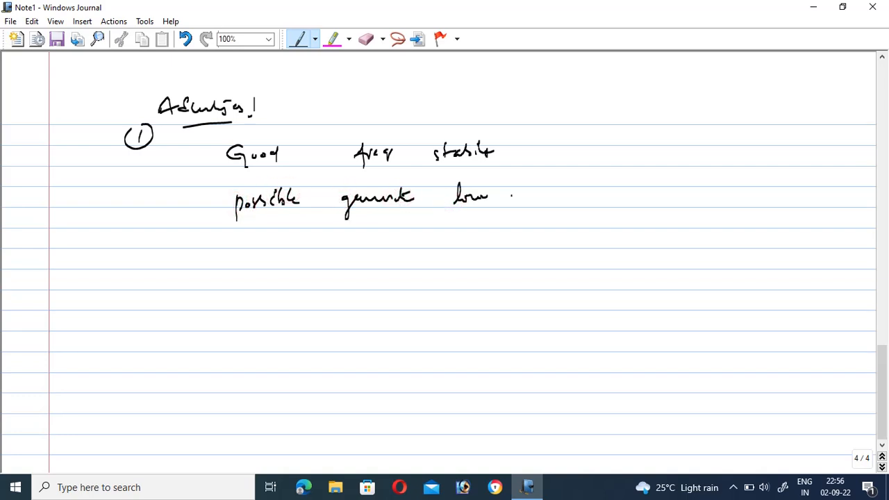
left_click_drag(514, 198, 639, 197)
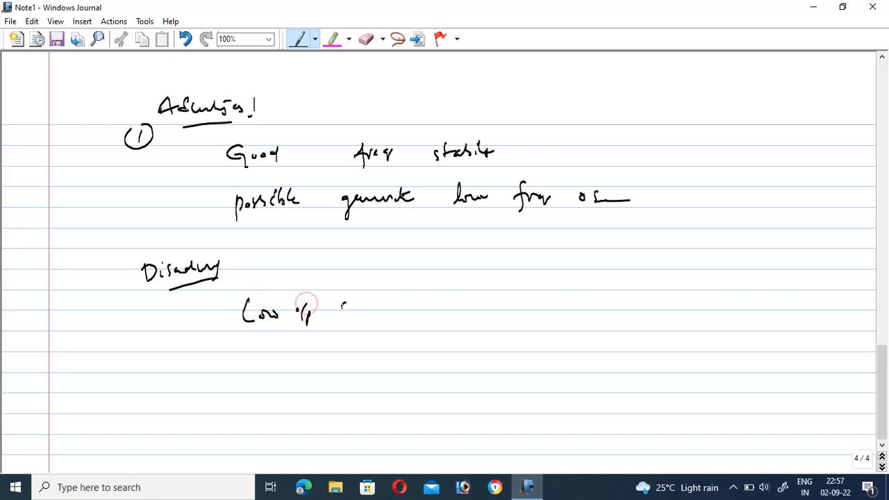
Write the 'Disadvantages' heading with 'Low o/p ckt' and the next point.
left_click_drag(340, 306, 386, 308)
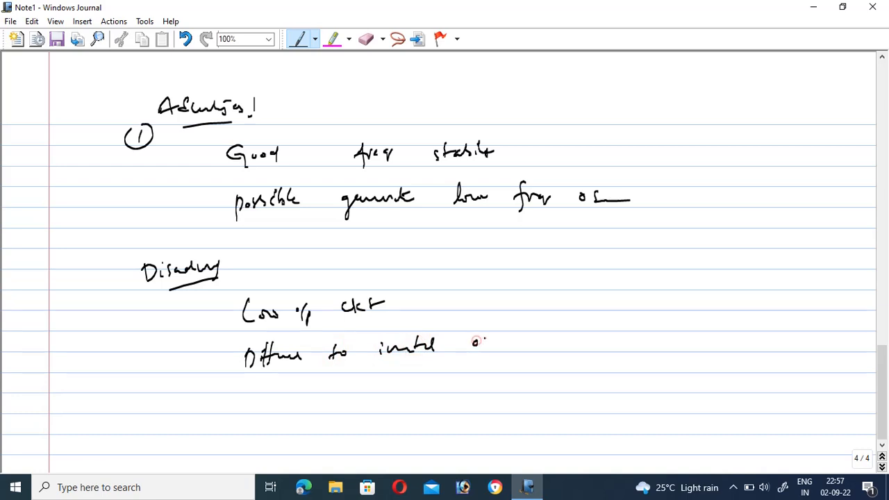
left_click_drag(475, 341, 517, 344)
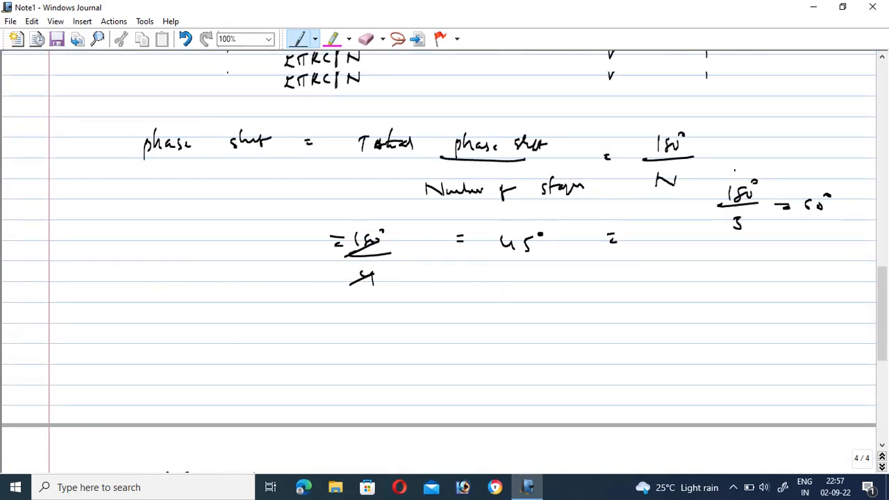
Scroll back to the first page with the oscillator title and circuit sketch.
scroll("up", 3)
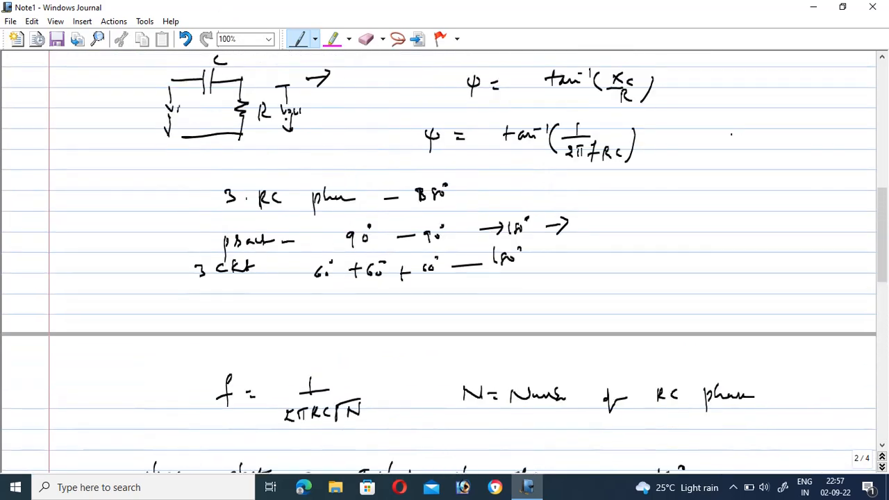
scroll("up", 3)
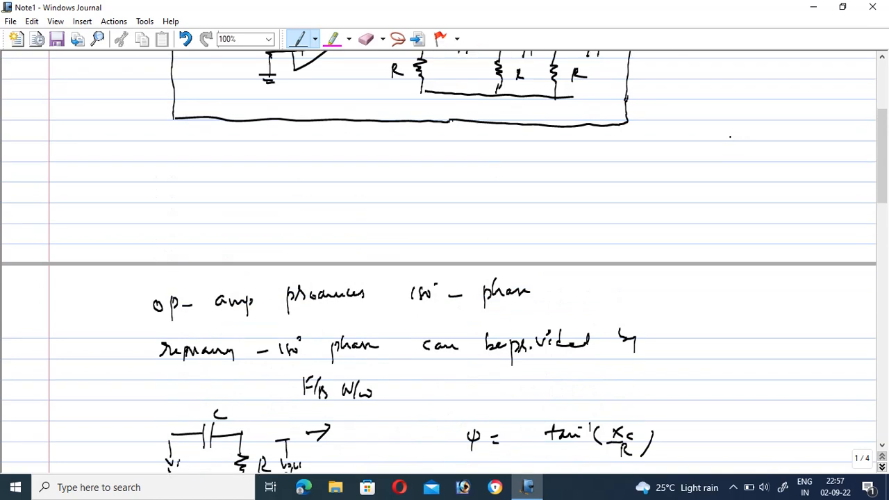
scroll("up", 3)
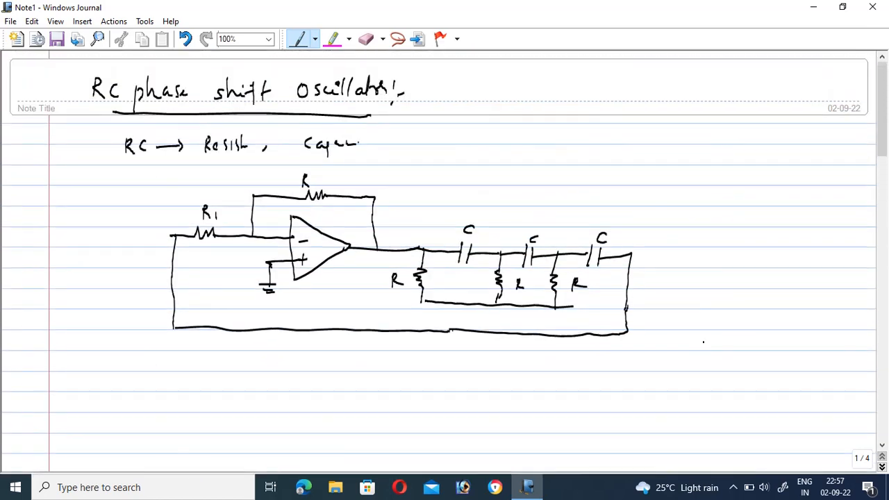
mouse_move(735, 486)
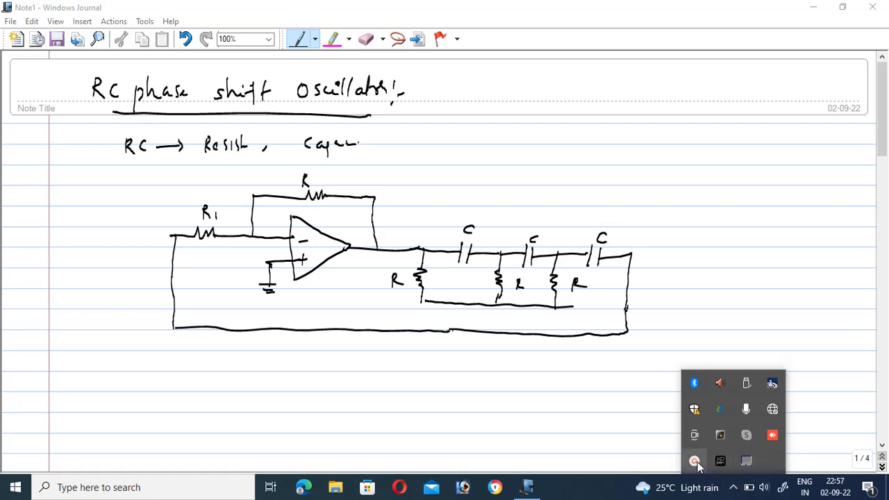
left_click(693, 461)
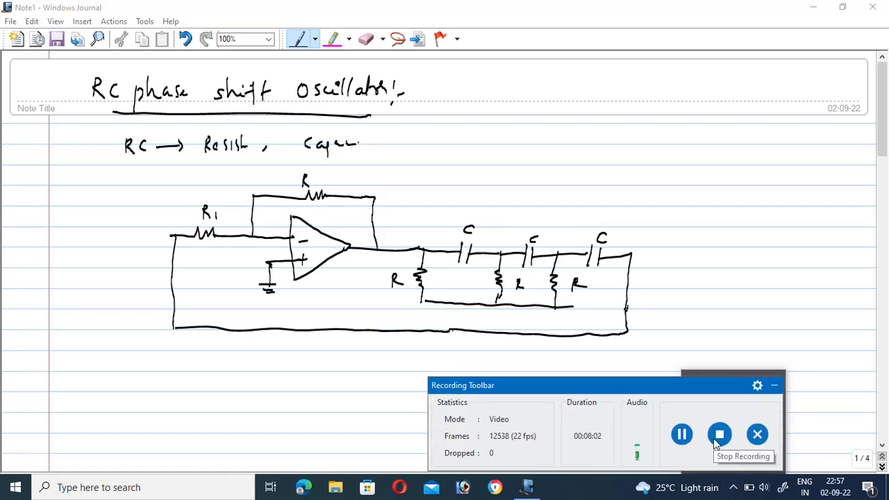